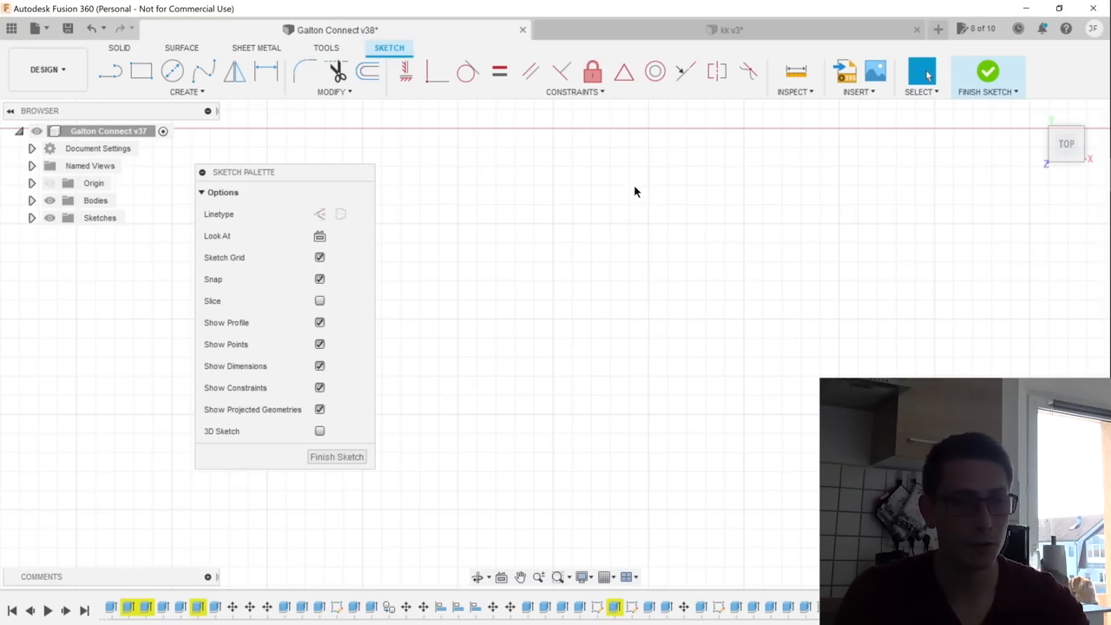
mouse_move(565, 203)
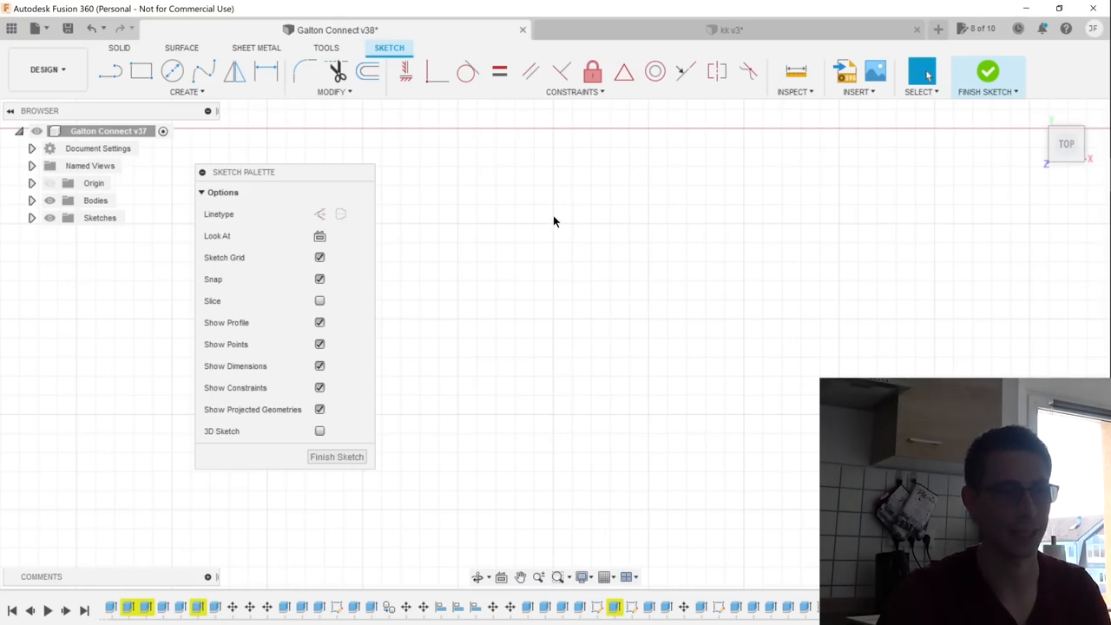
mouse_move(330, 179)
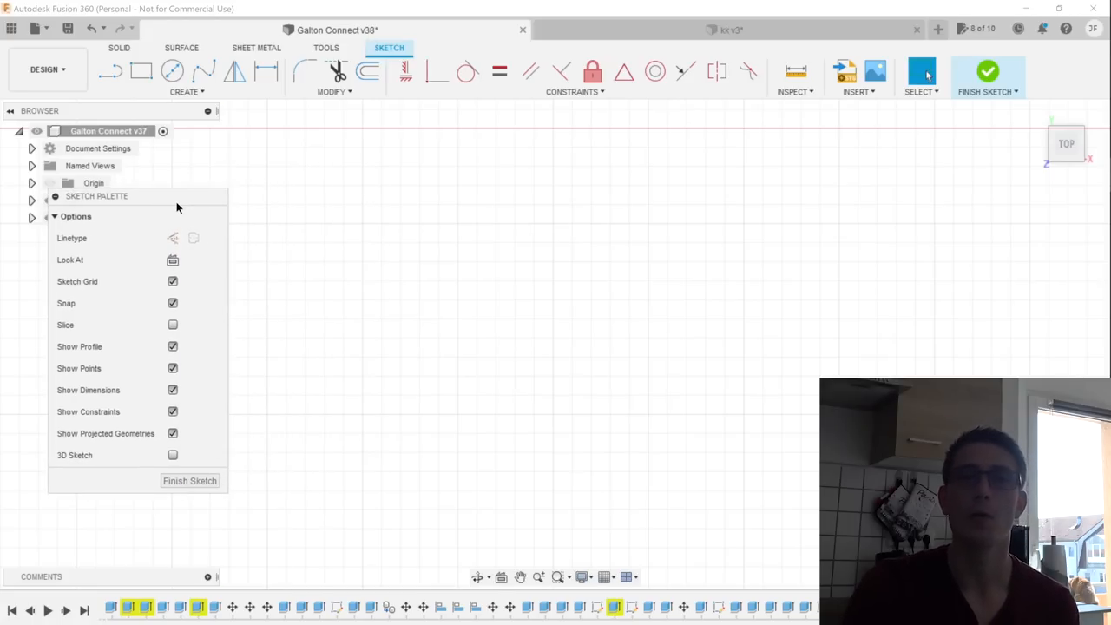
mouse_move(182, 204)
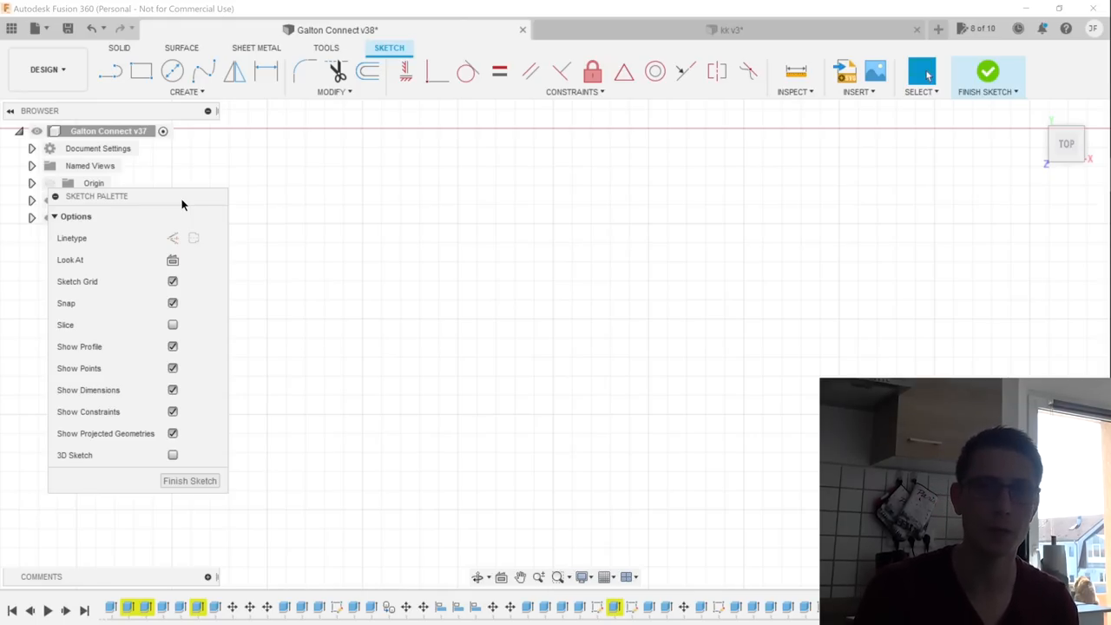
Step: Activate the Center Diameter Circle tool on the empty sketch
click(110, 71)
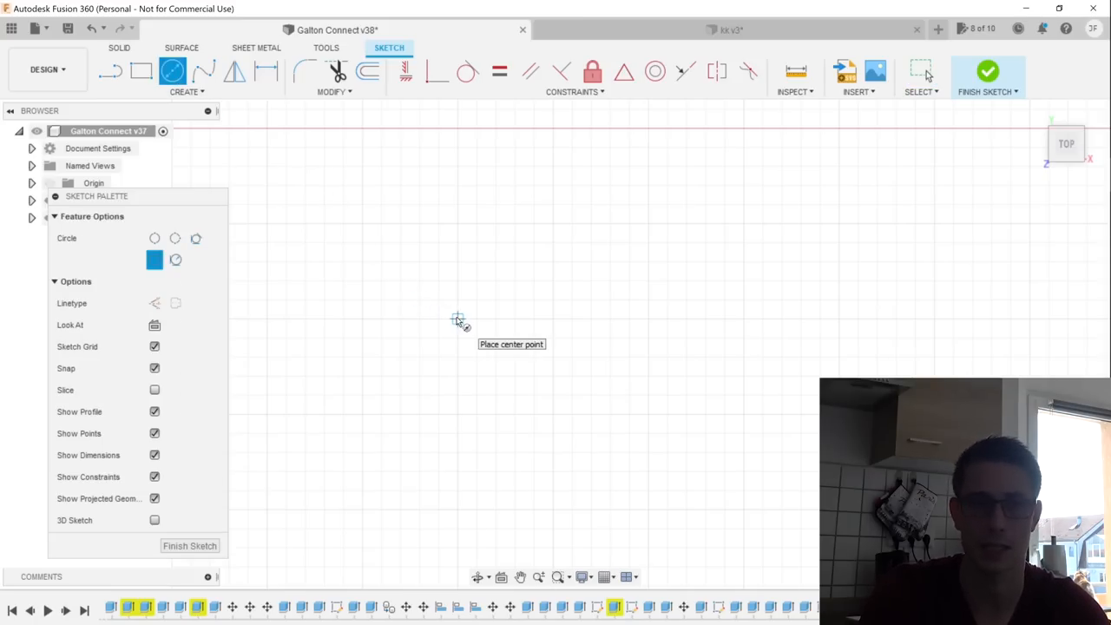
Step: Place the first 14 mm diameter circle's centre on the sketch
click(457, 318)
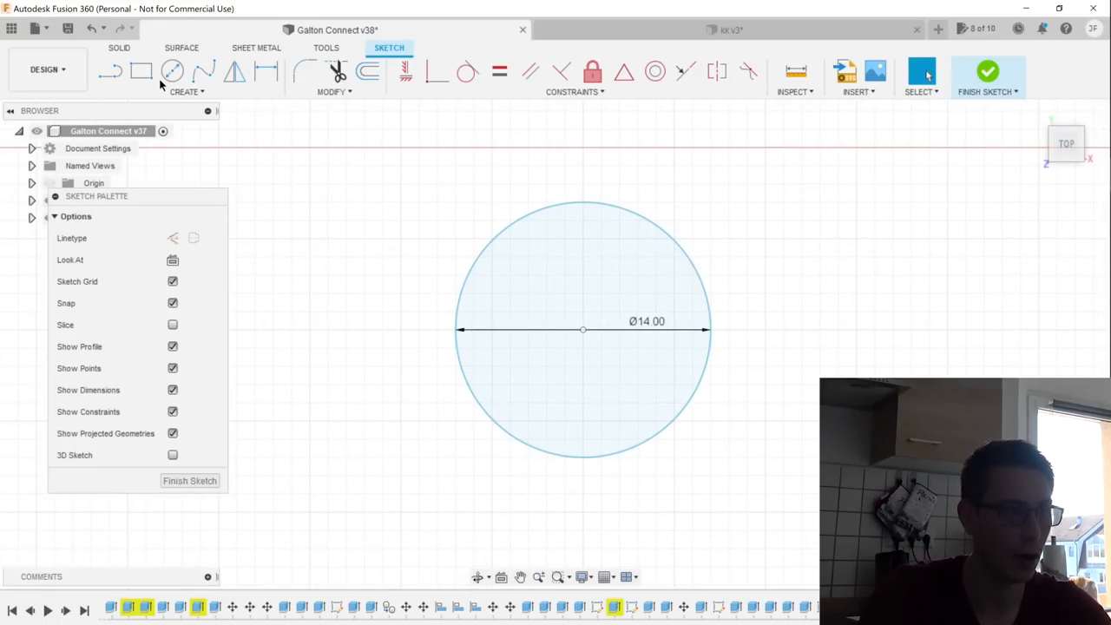
click(171, 71)
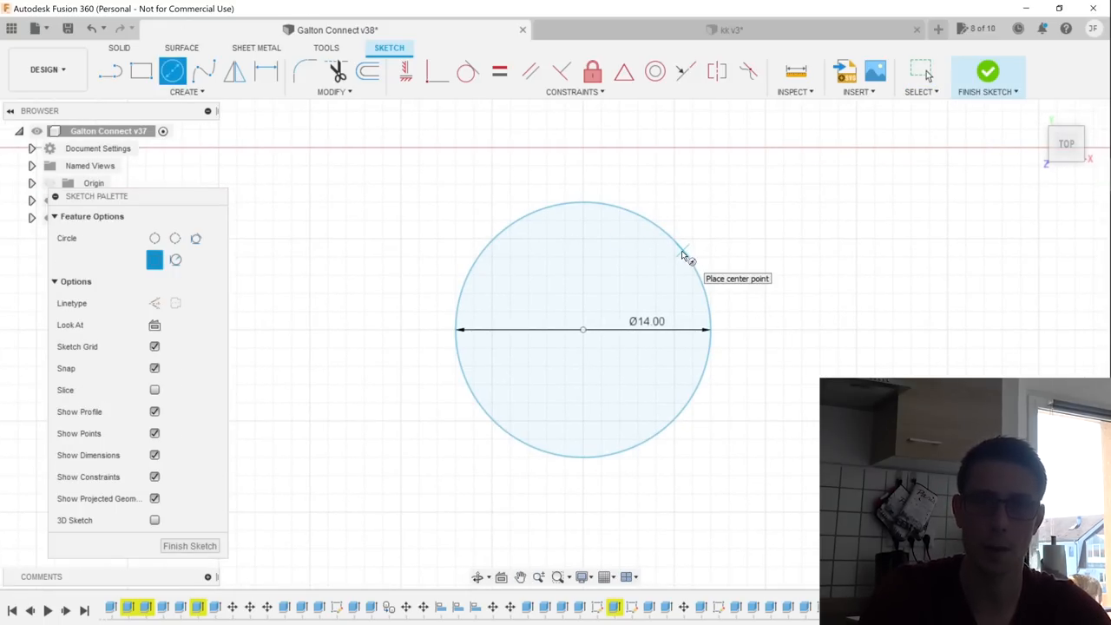
Step: Draw a 16 mm circle centred on the 14 mm circle's edge
click(583, 330)
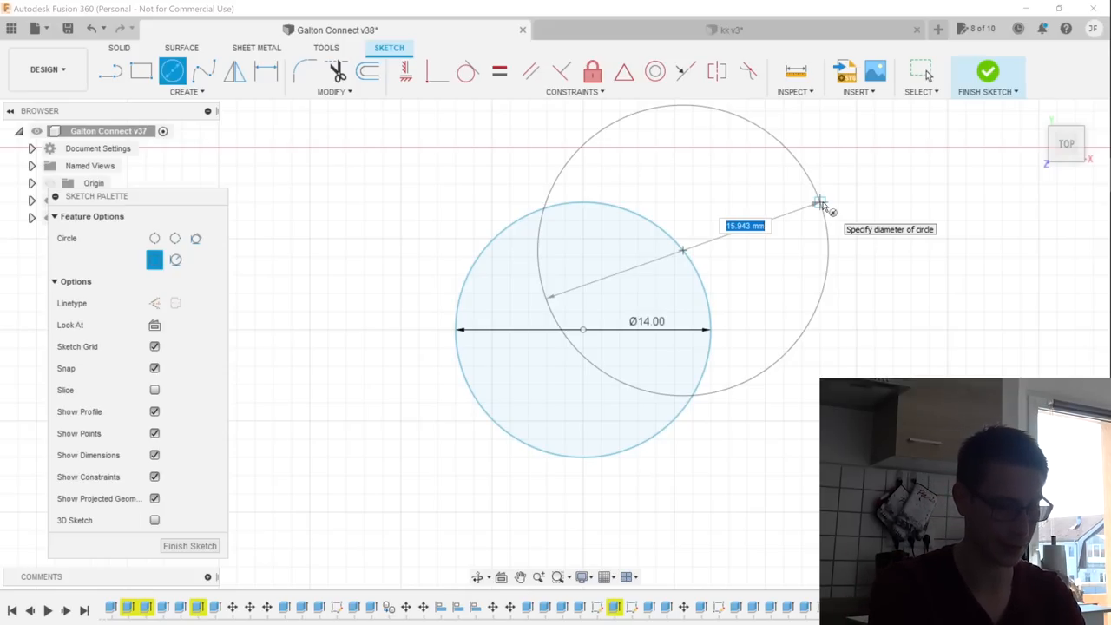
text(16.00)
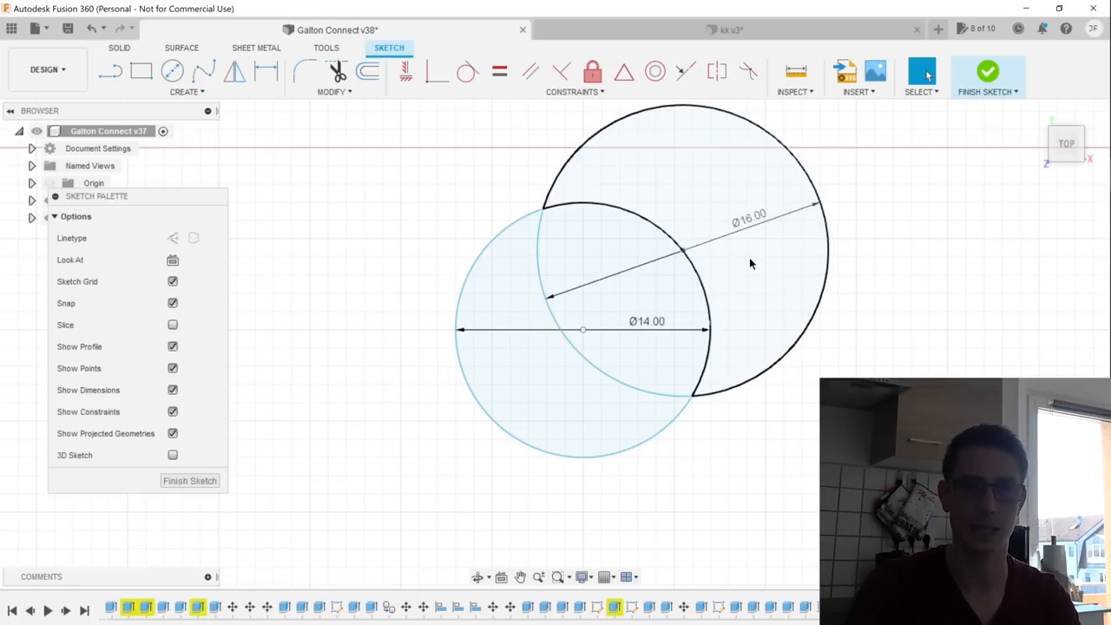
click(686, 252)
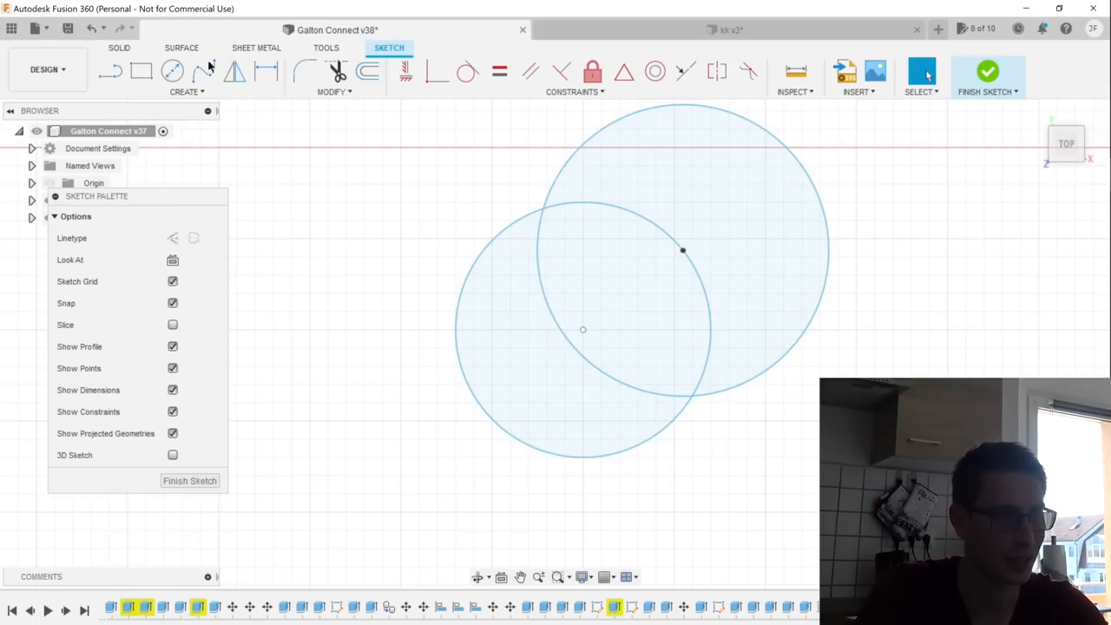
Step: Add two more circles on construction points, entering diameters including 6 and 16
click(140, 71)
text(1)
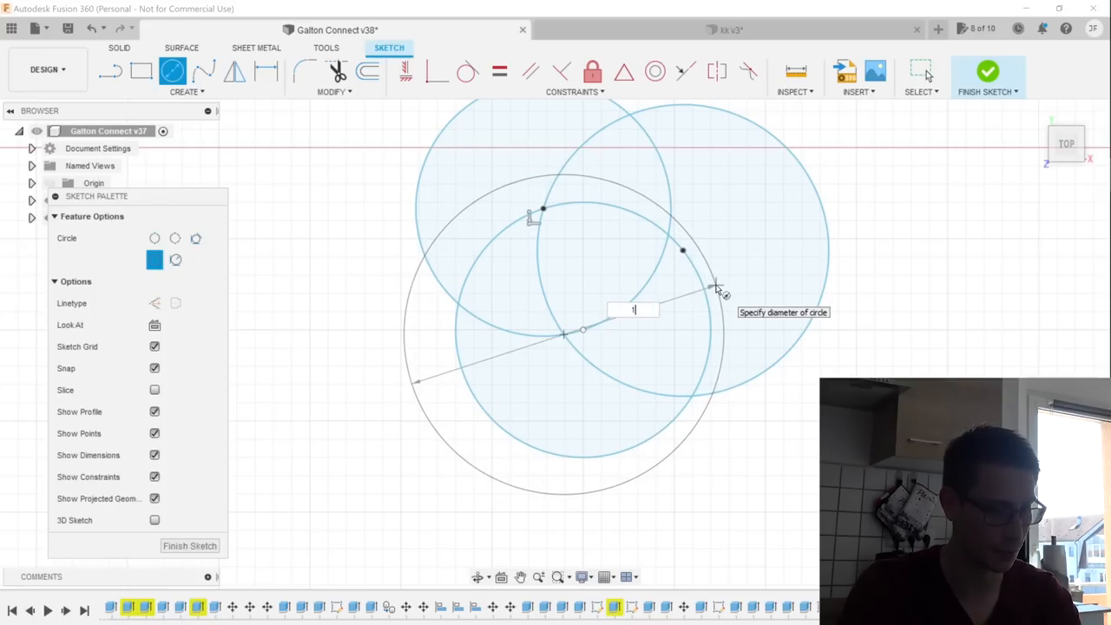
text(6.00)
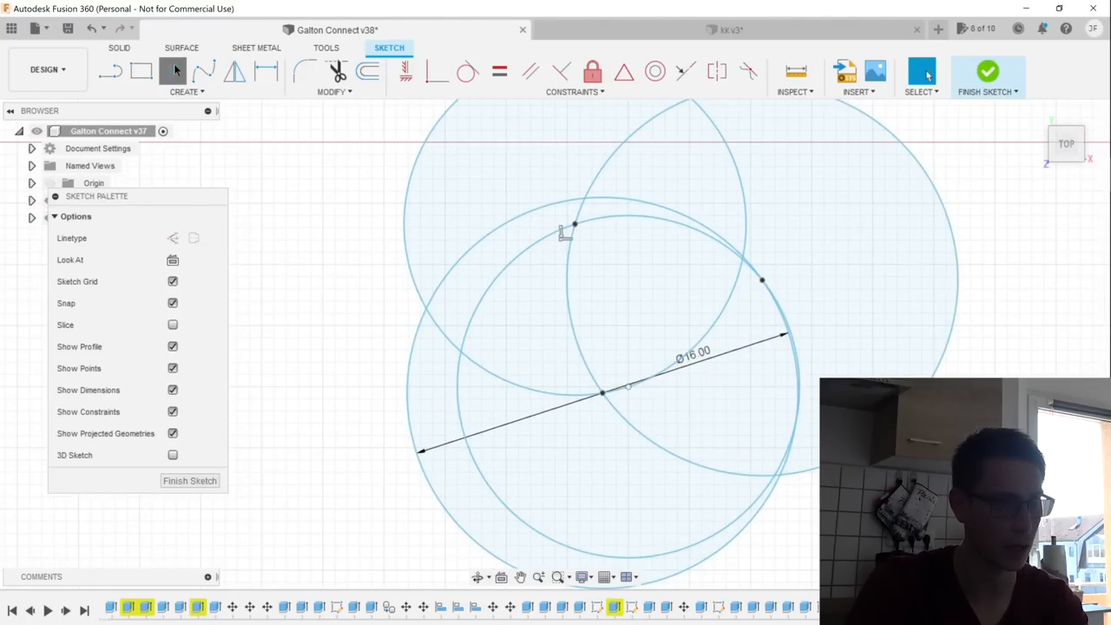
click(172, 71)
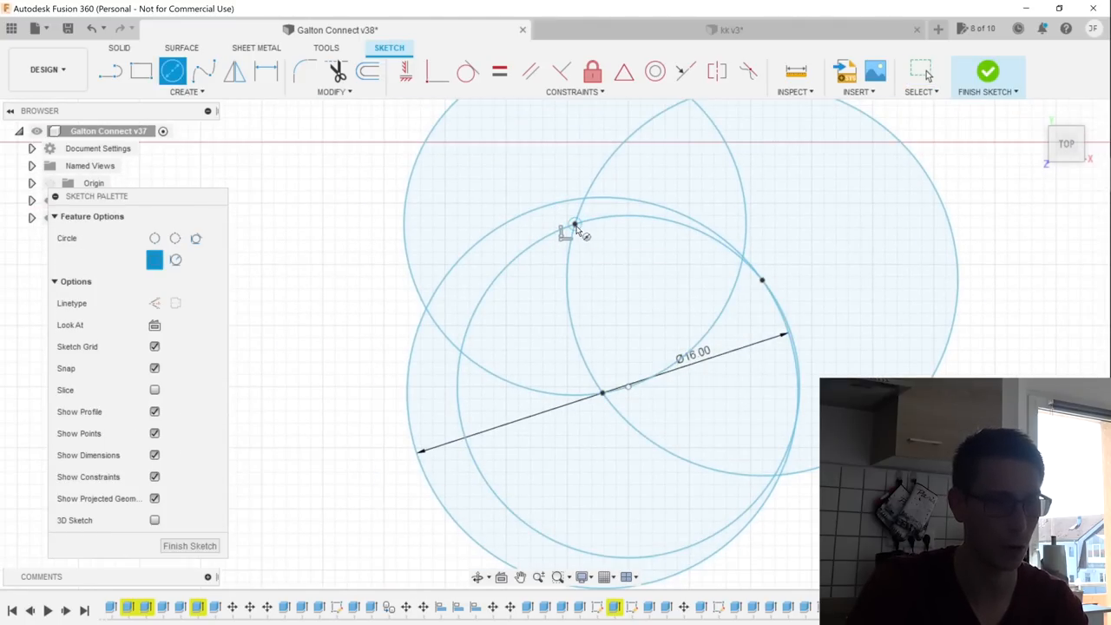